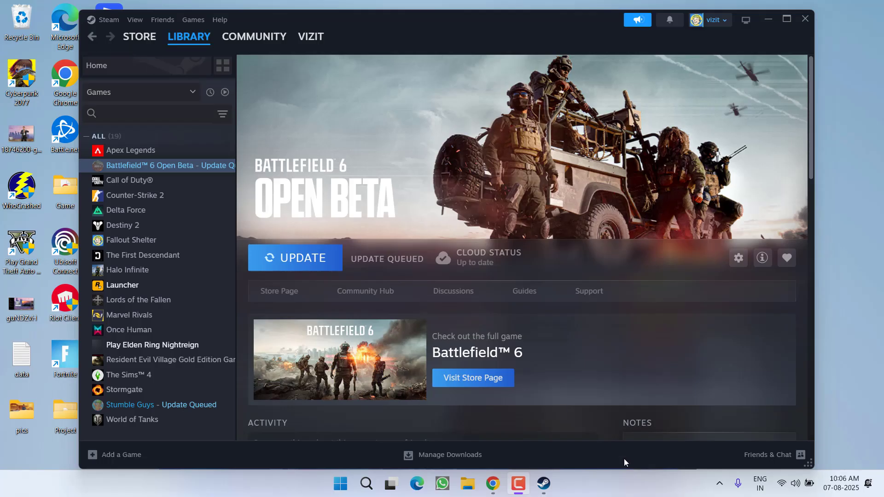
mouse_move(615, 425)
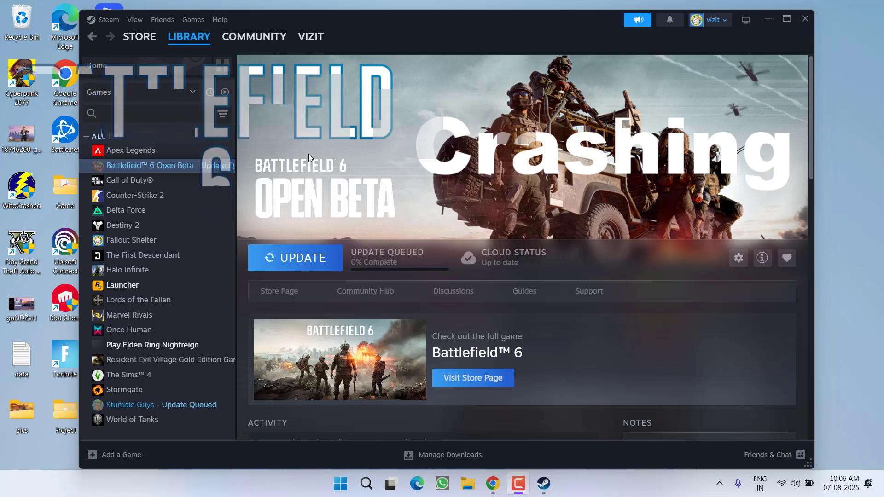
Step: Browse Battlefield 6 Open Beta's local files from Steam to reach the Glacier Events folder
right_click(131, 165)
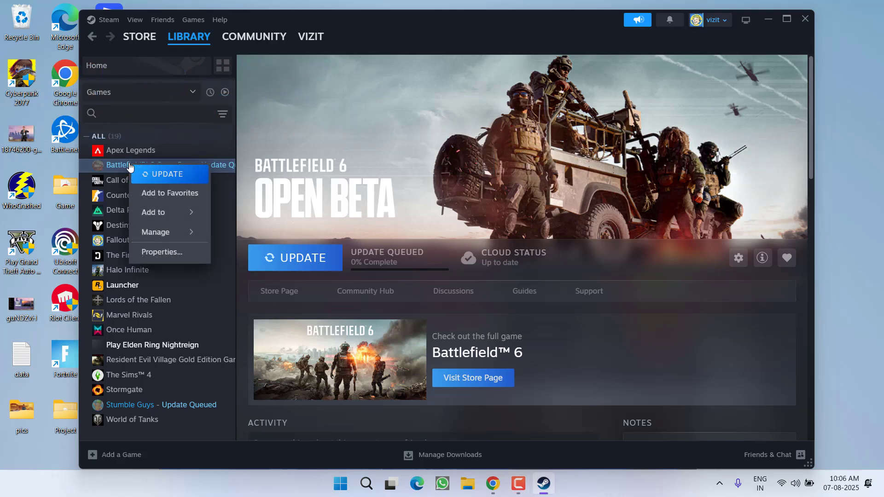
left_click(155, 232)
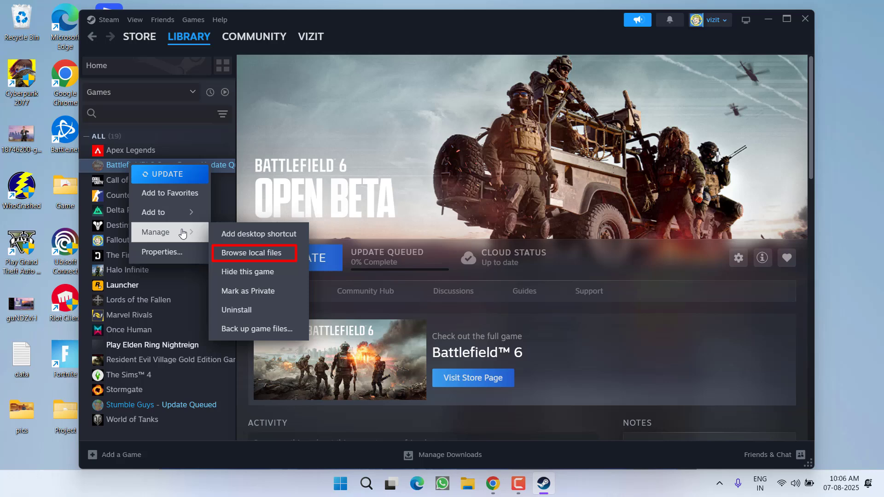
left_click(254, 253)
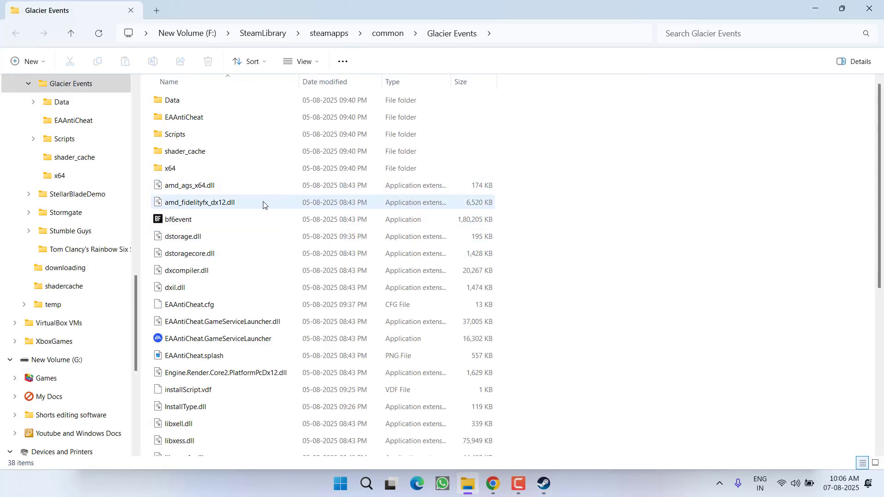
Step: Tick 'Run this program as an administrator' in bf6event's Compatibility properties and apply
left_click(178, 219)
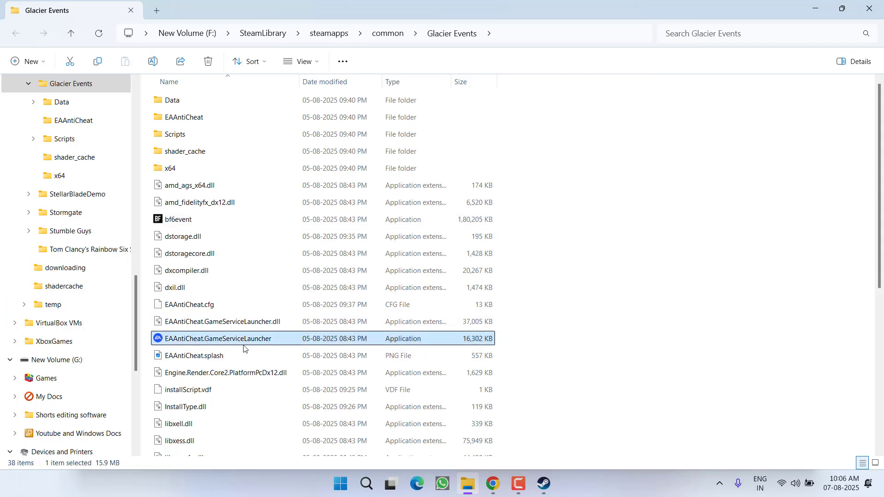
right_click(178, 220)
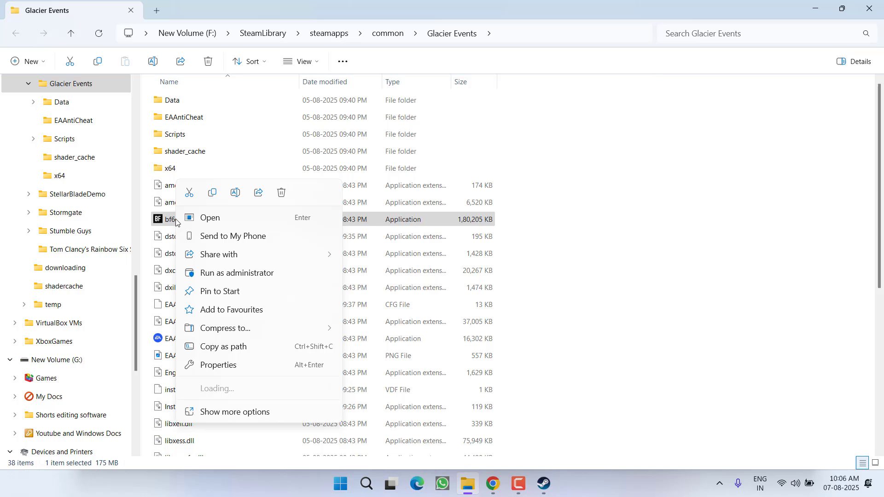
left_click(218, 365)
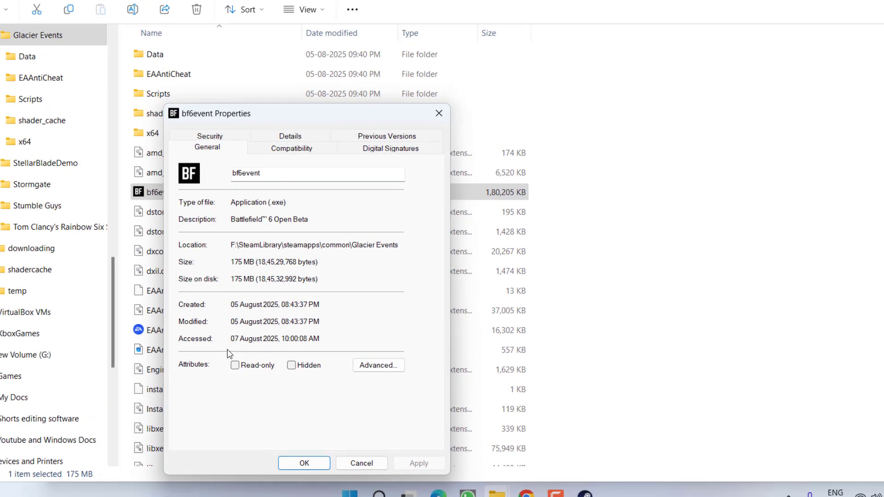
left_click(291, 149)
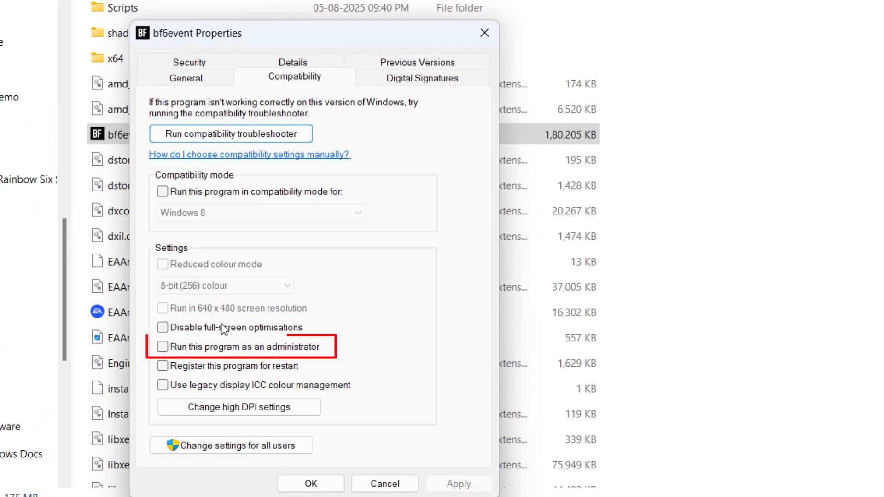
left_click(162, 346)
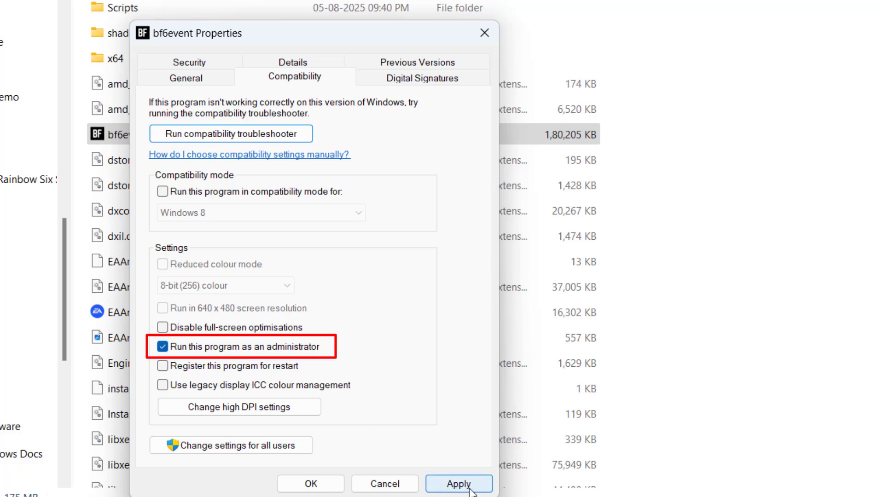
left_click(458, 484)
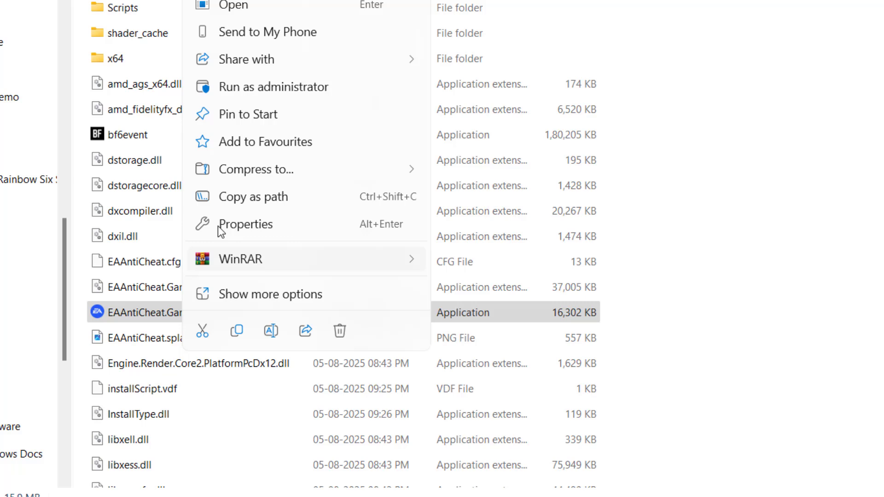
Step: Give EAAntiCheat.GameServiceLauncher the run-as-administrator compatibility setting, then bring Steam forward
left_click(246, 225)
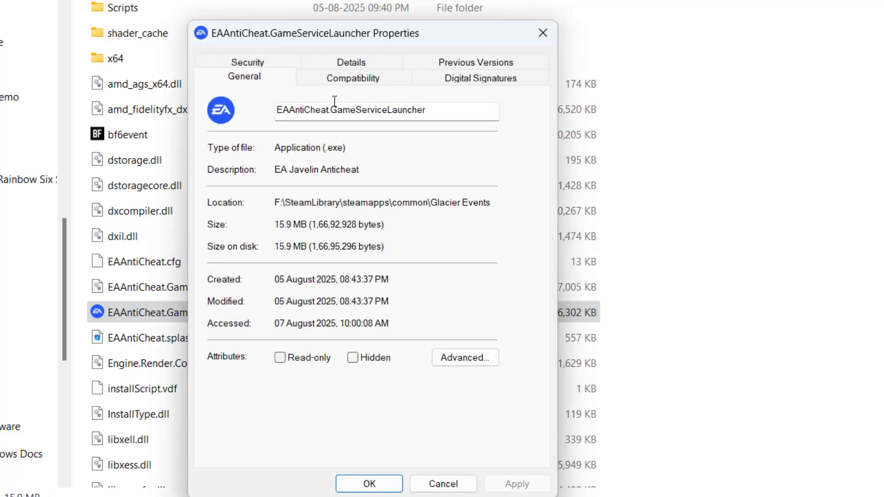
left_click(353, 78)
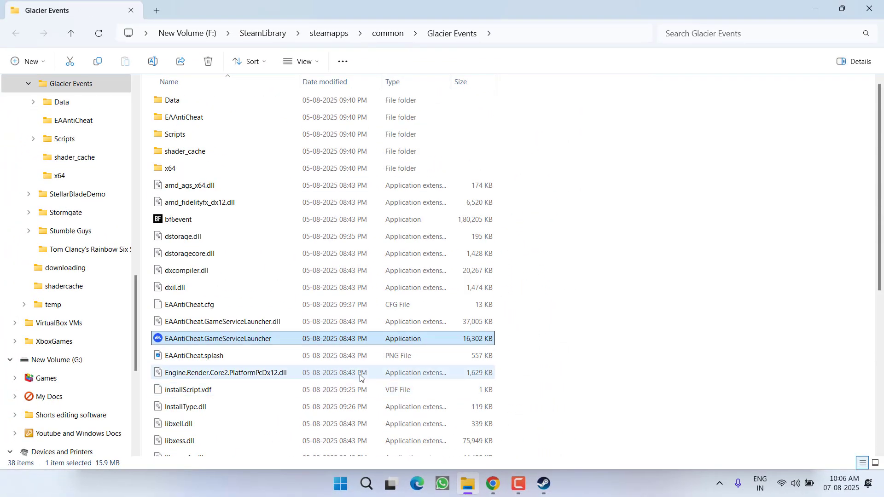
left_click(544, 484)
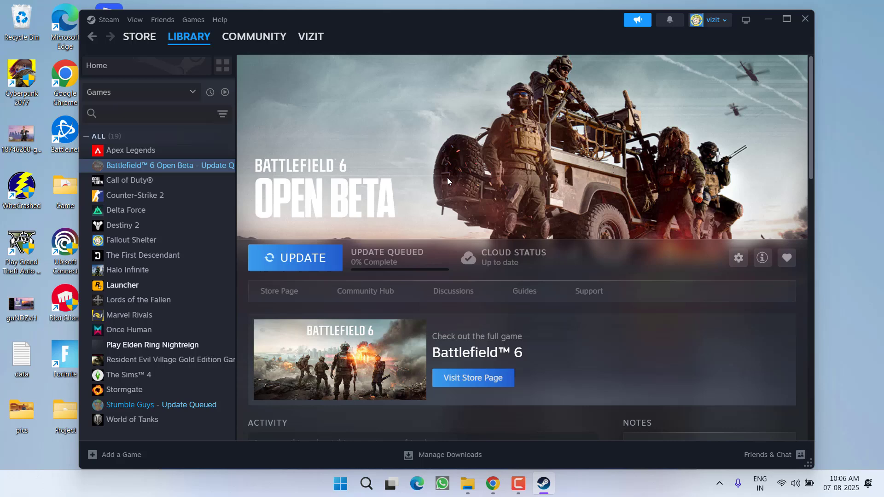
mouse_move(615, 152)
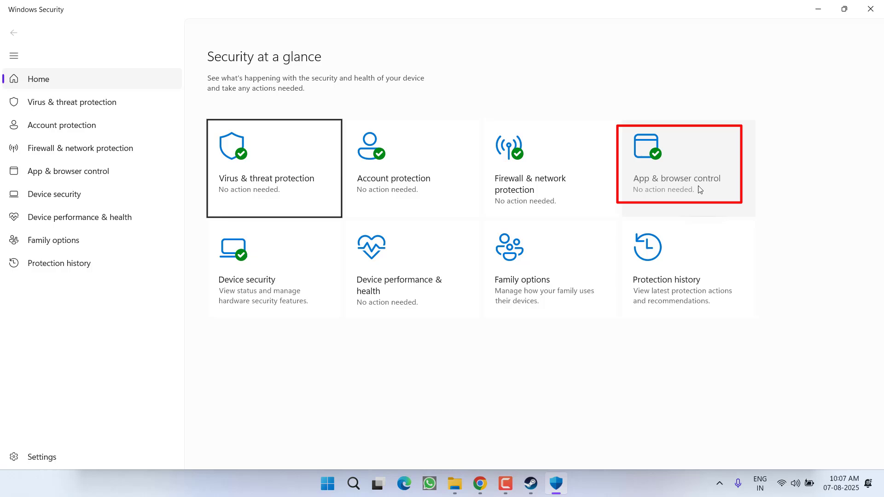
Step: Go from App & browser control into the Exploit protection settings
left_click(680, 168)
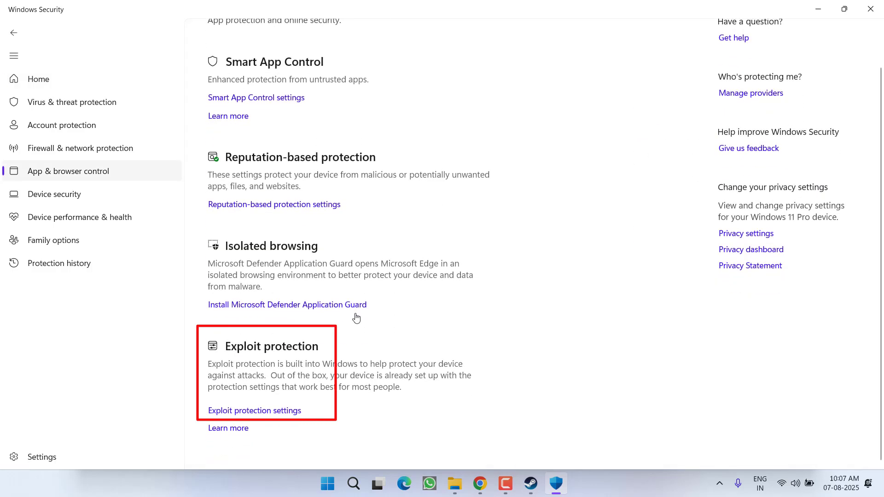
mouse_move(267, 414)
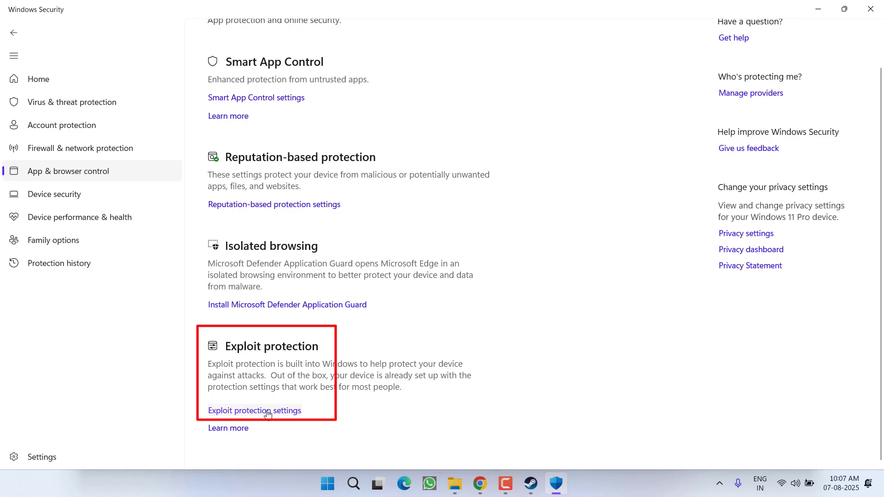
left_click(254, 410)
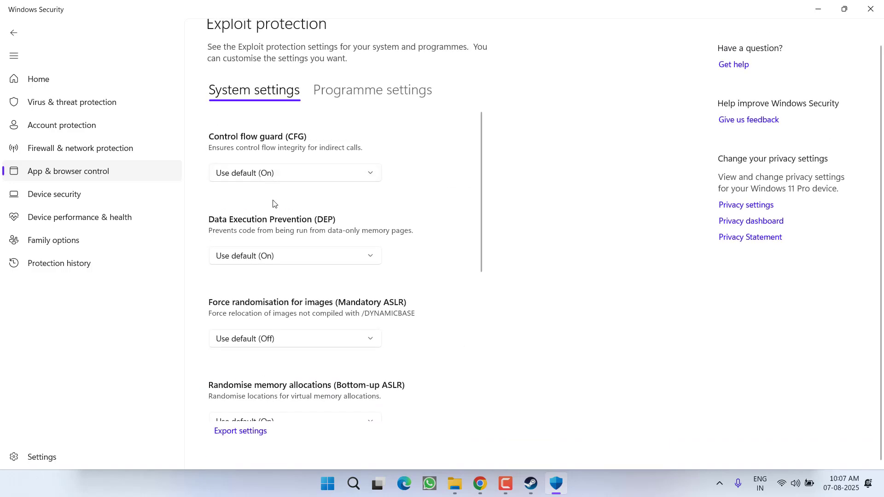
Step: Choose a Force randomisation for images (Mandatory ASLR) option in Exploit protection
scroll("down", 3)
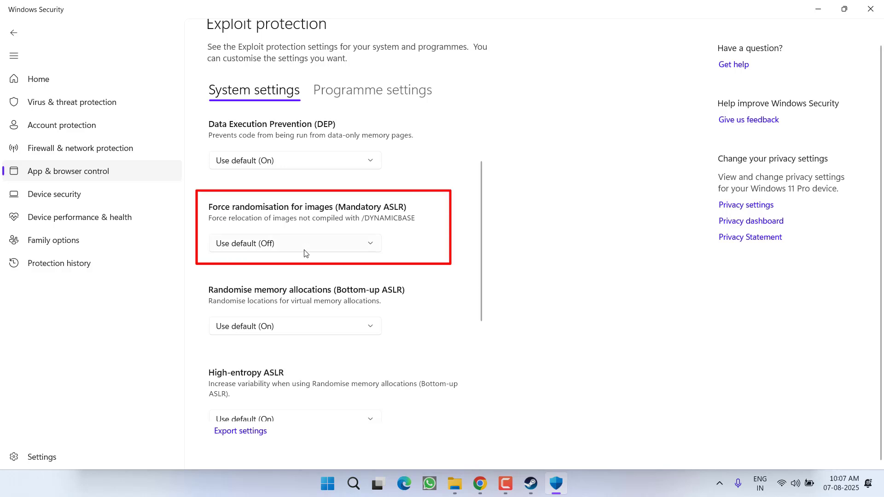
left_click(295, 244)
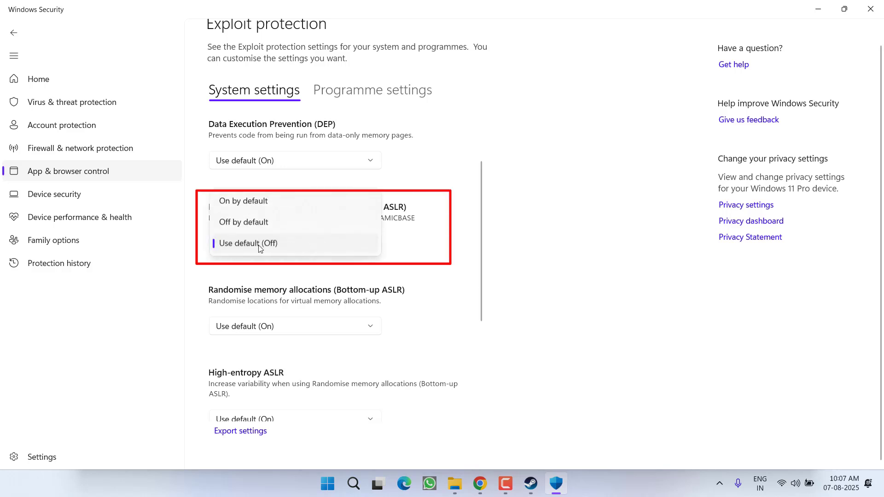
left_click(248, 243)
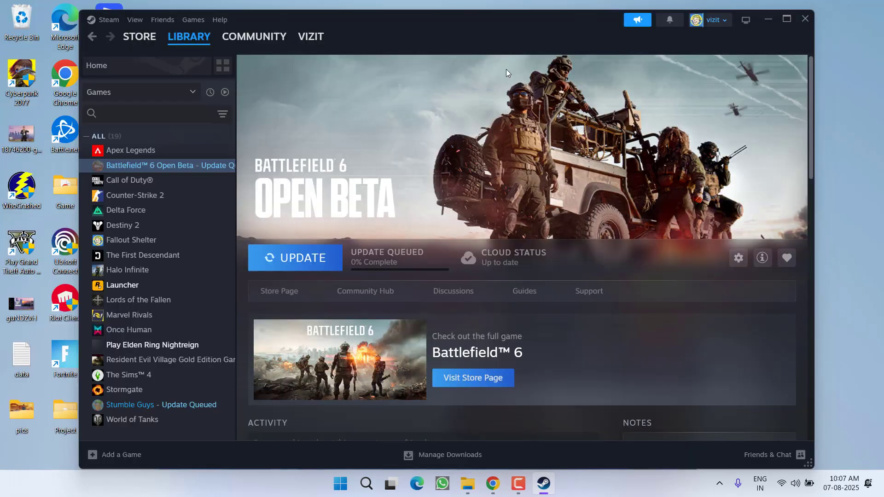
mouse_move(400, 115)
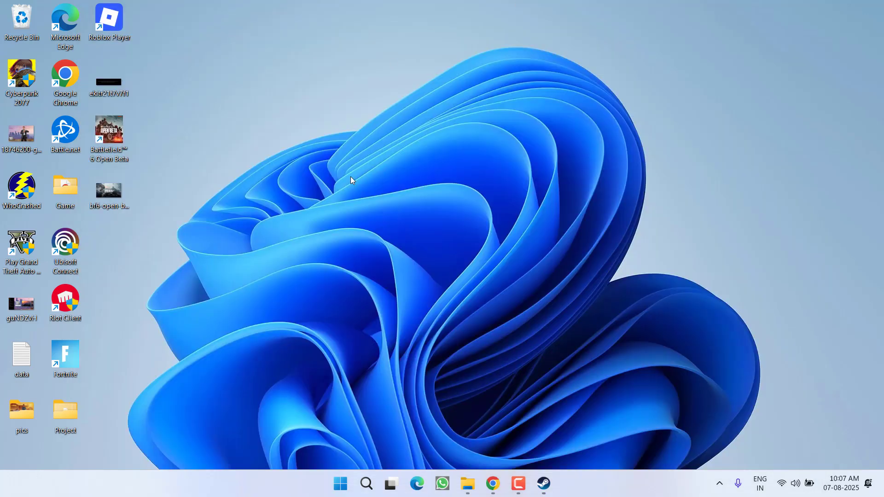
mouse_move(325, 268)
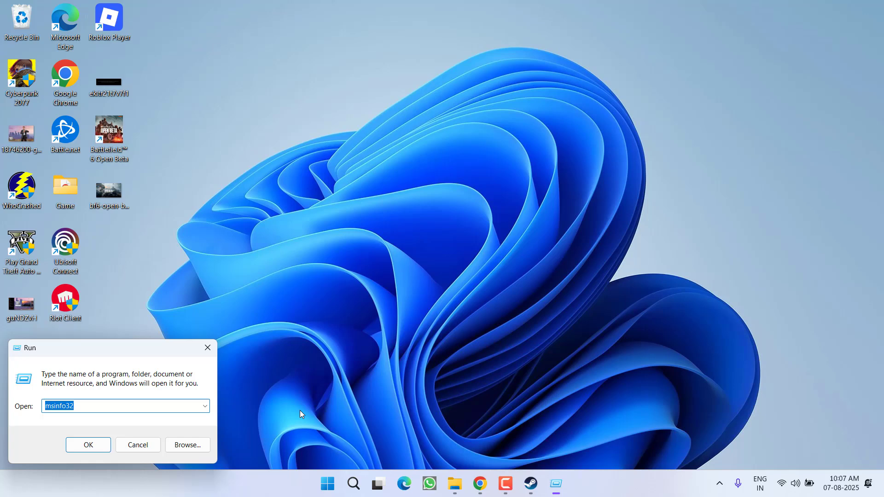
Step: Launch lusrmgr.msc from the Run dialog's suggestion
type("lusr")
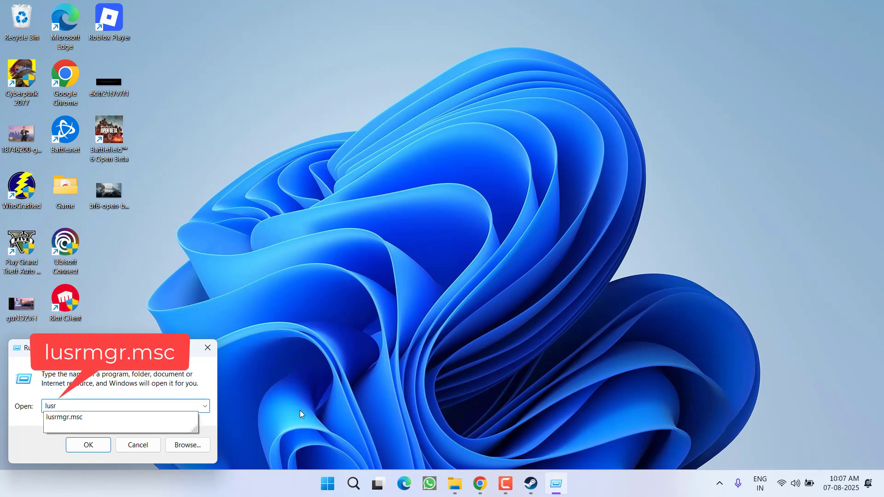
left_click(88, 445)
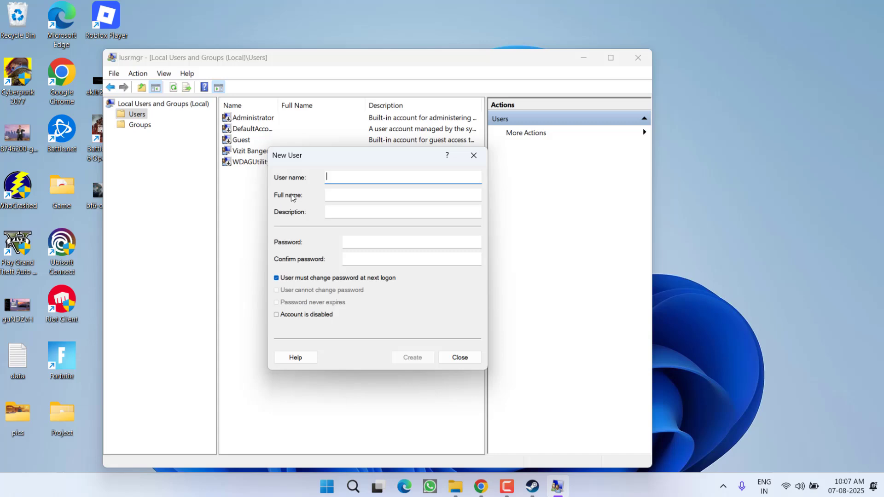
Step: Create the local user 'test' with full name 'test' and a password
type("test")
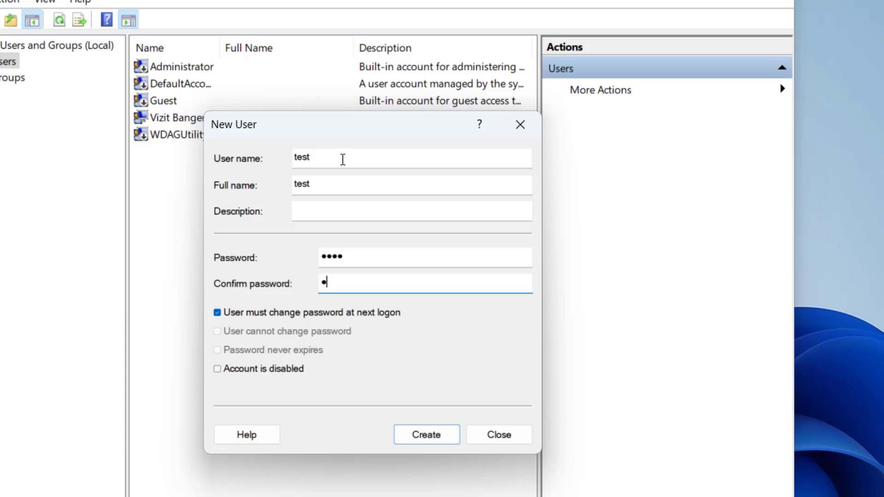
type("***")
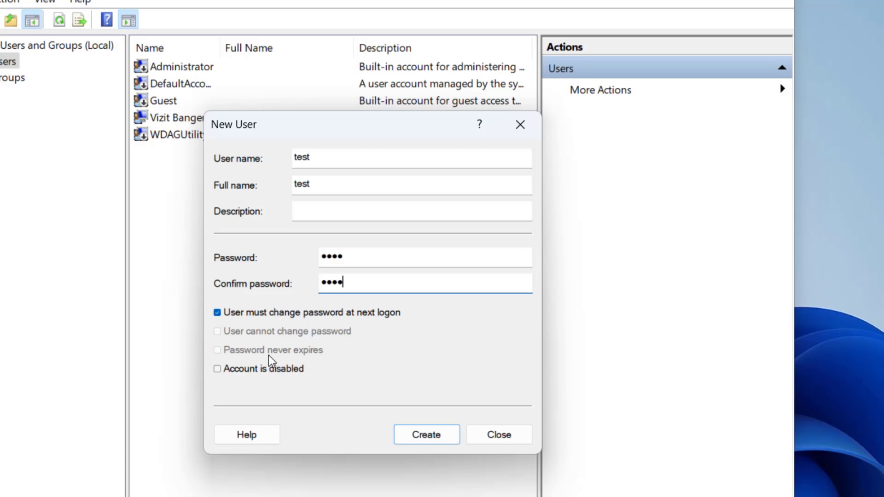
left_click(427, 435)
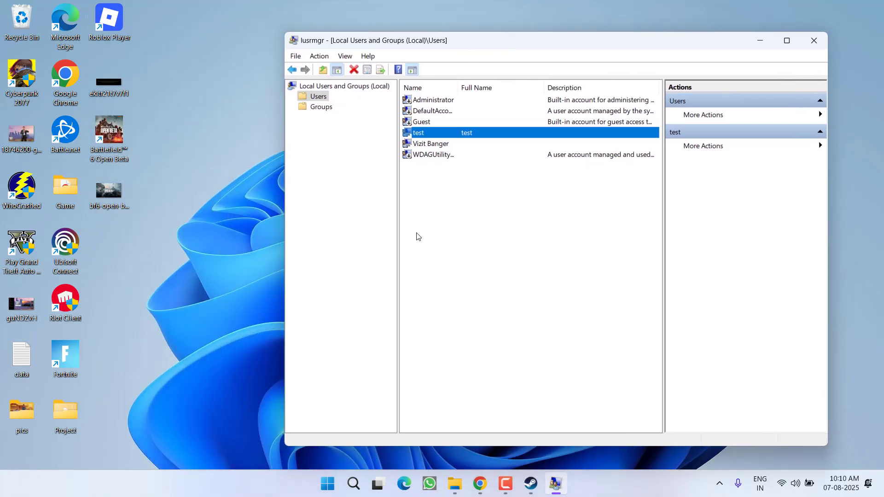
Step: Show the Start menu account flyout listing 'test' under Other users
left_click(327, 483)
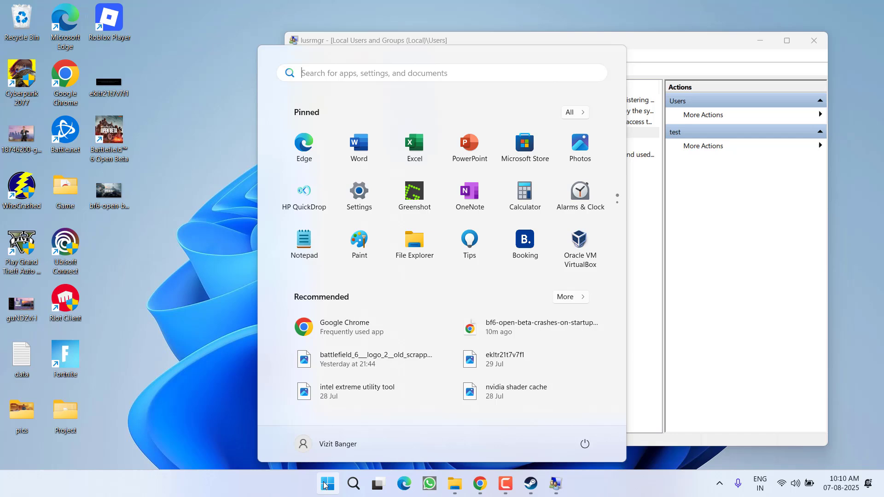
left_click(303, 444)
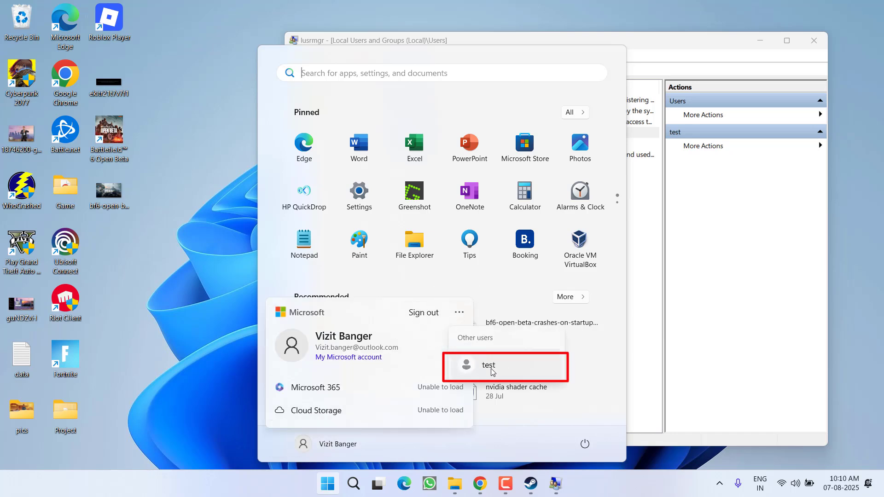
mouse_move(508, 366)
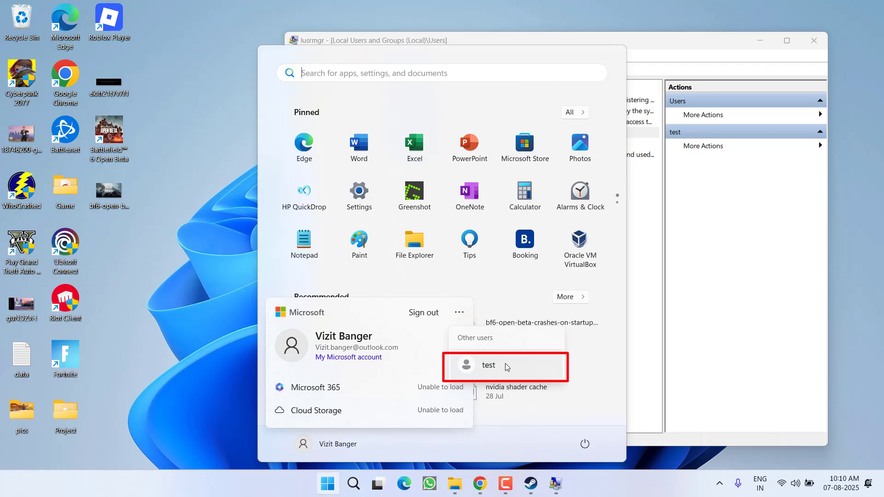
mouse_move(182, 117)
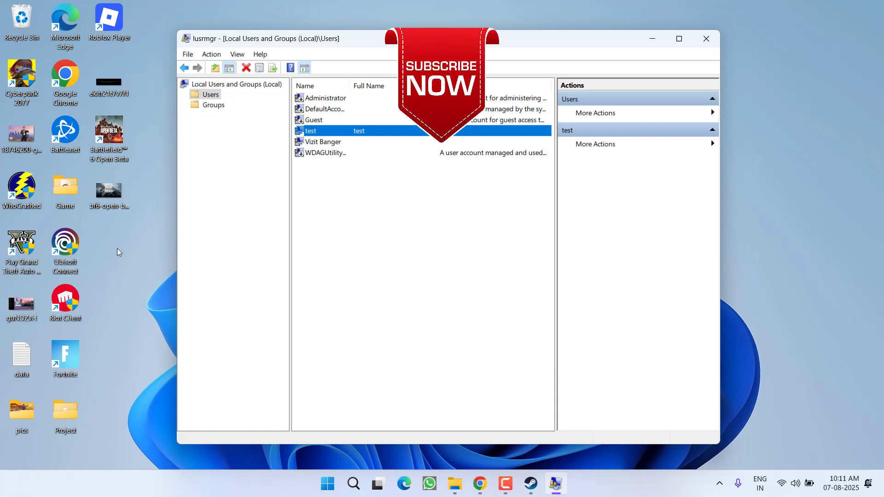
mouse_move(114, 254)
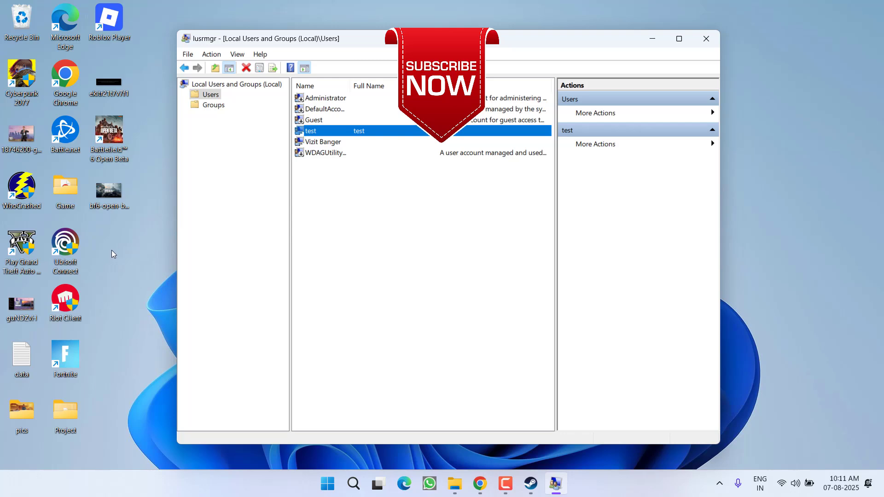
Step: Close the lusrmgr window to return to the desktop
left_click(706, 39)
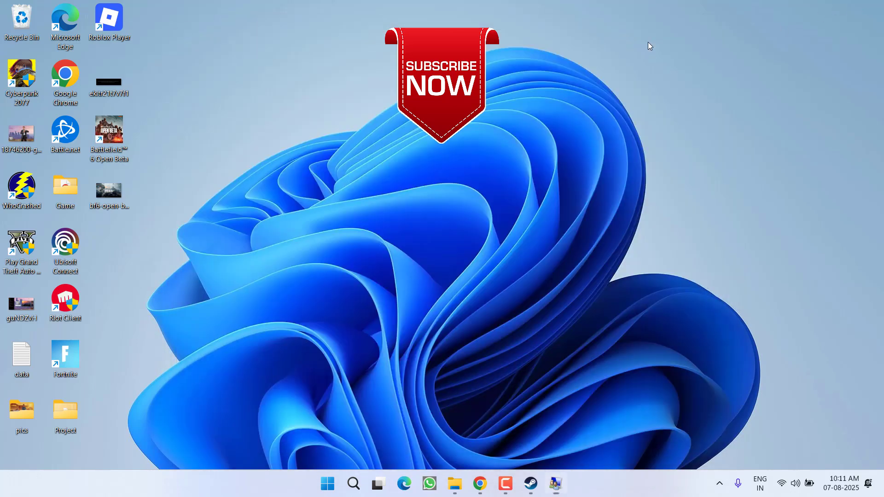